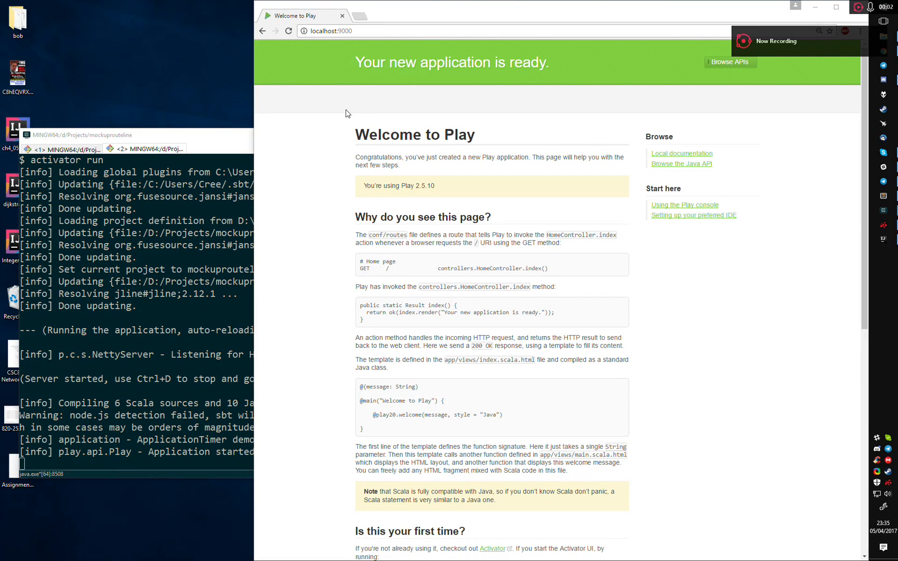
pyautogui.moveTo(312, 118)
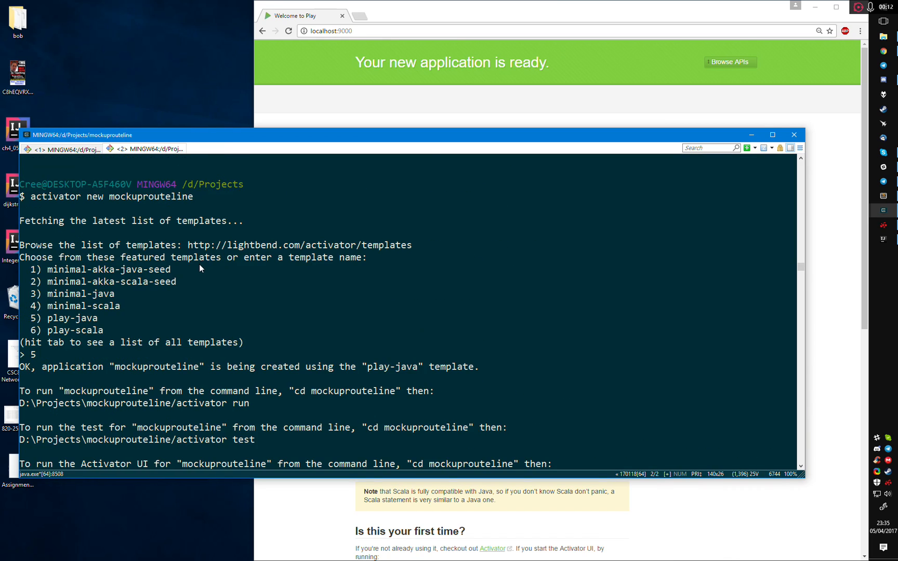
pyautogui.moveTo(67, 247)
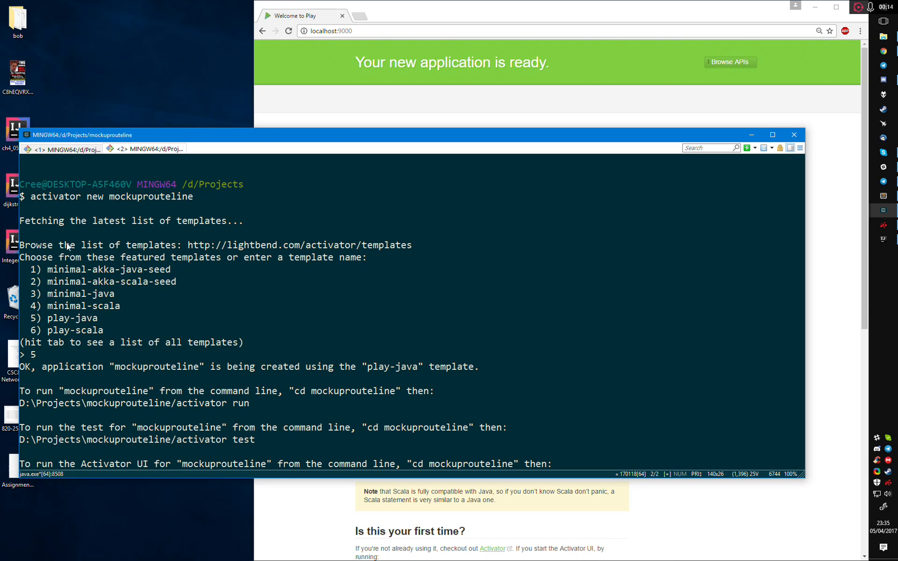
pyautogui.moveTo(54, 330)
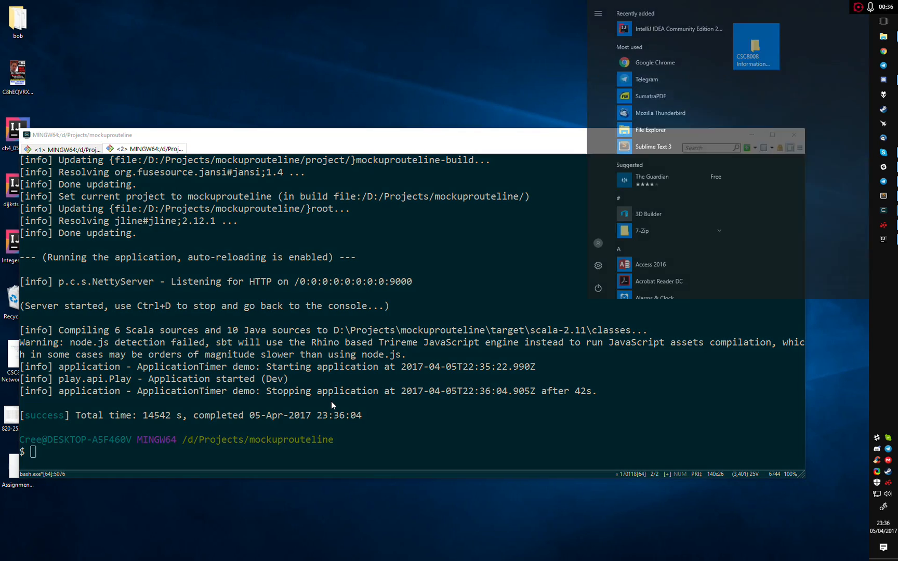
# Step: Search the Start menu for 'intelli' and launch IntelliJ IDEA Community Edition
pyautogui.write('intelli')
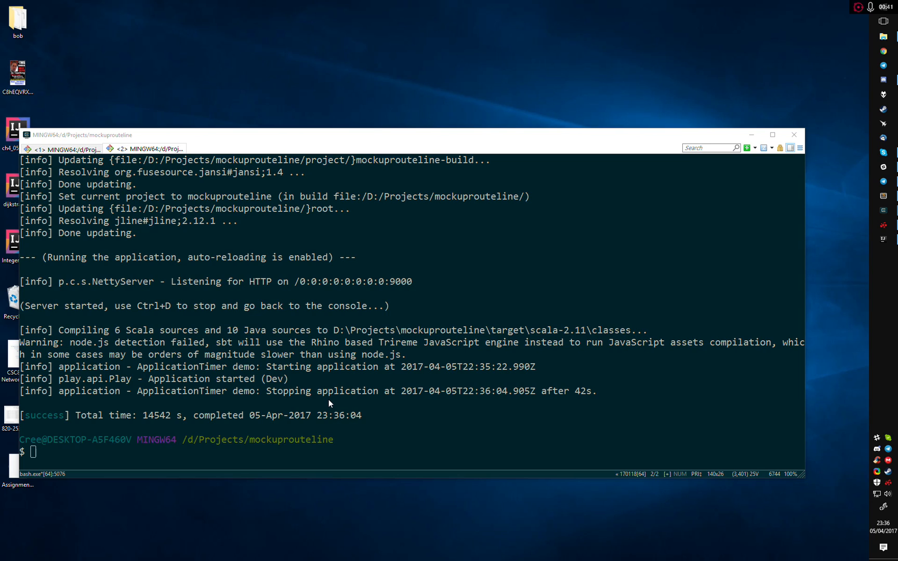
pyautogui.moveTo(326, 402)
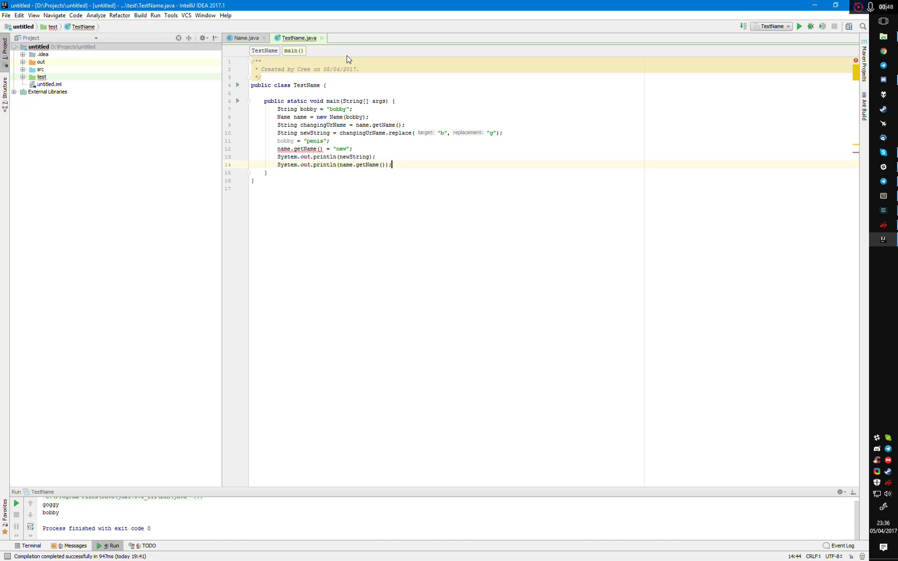
# Step: Open IntelliJ IDEA's File menu to reach Settings
pyautogui.click(7, 17)
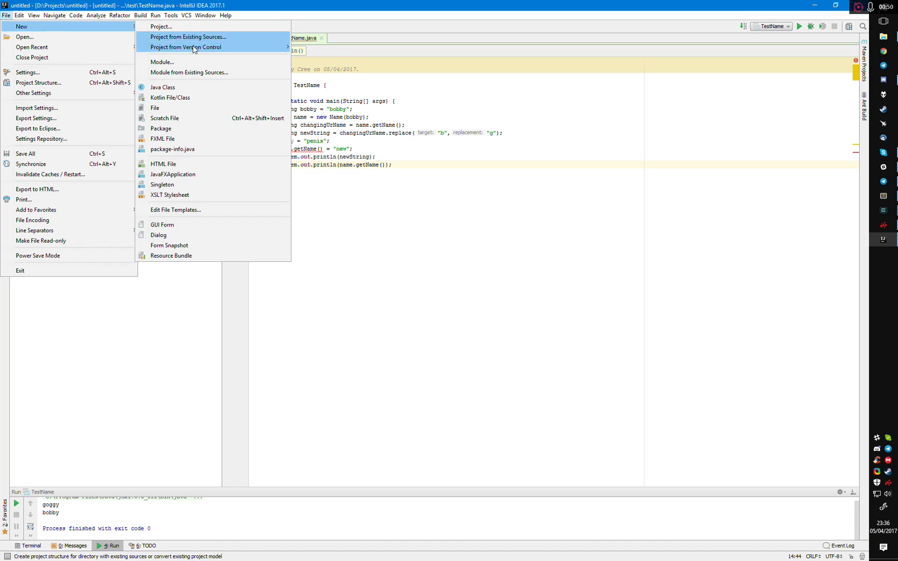
pyautogui.moveTo(206, 37)
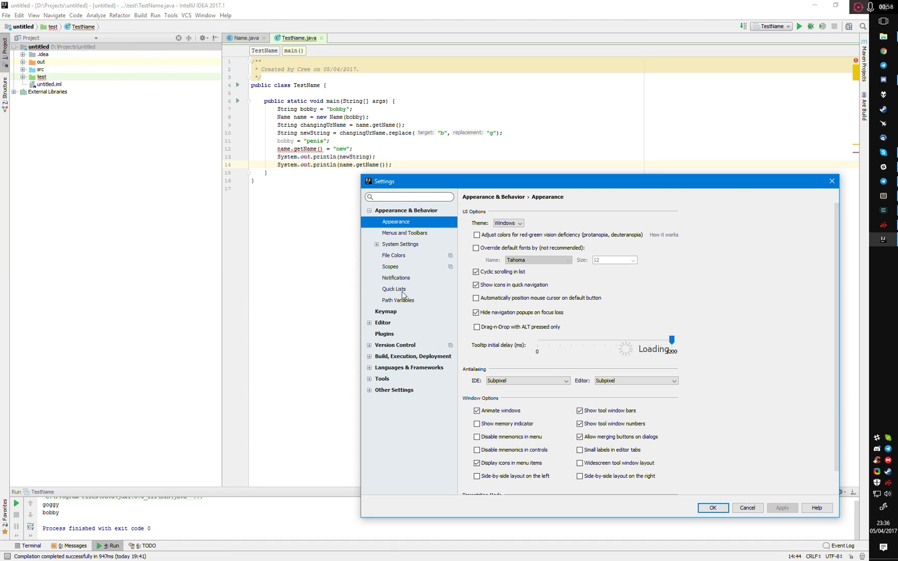
# Step: Search Plugins for 'Scala' to verify the Scala plugin is installed
pyautogui.click(384, 333)
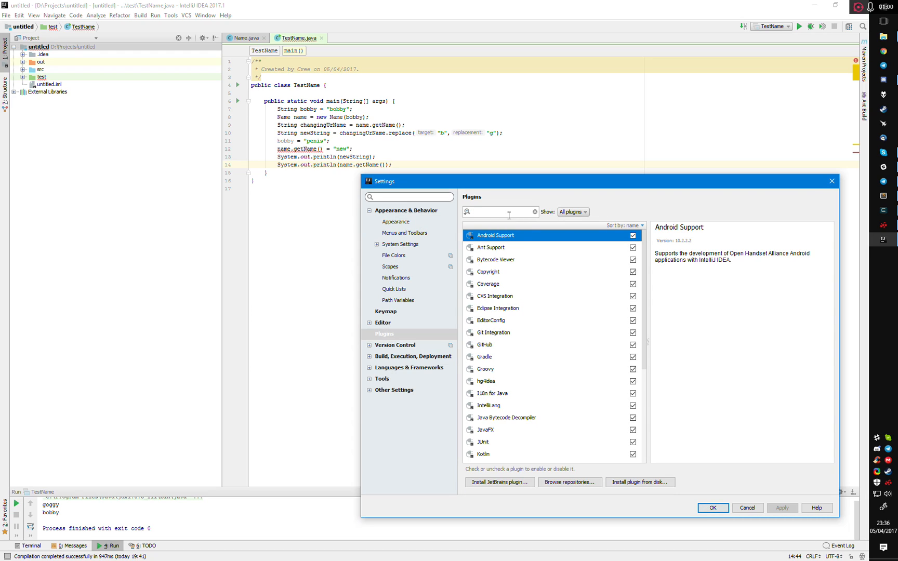
pyautogui.write('Scala')
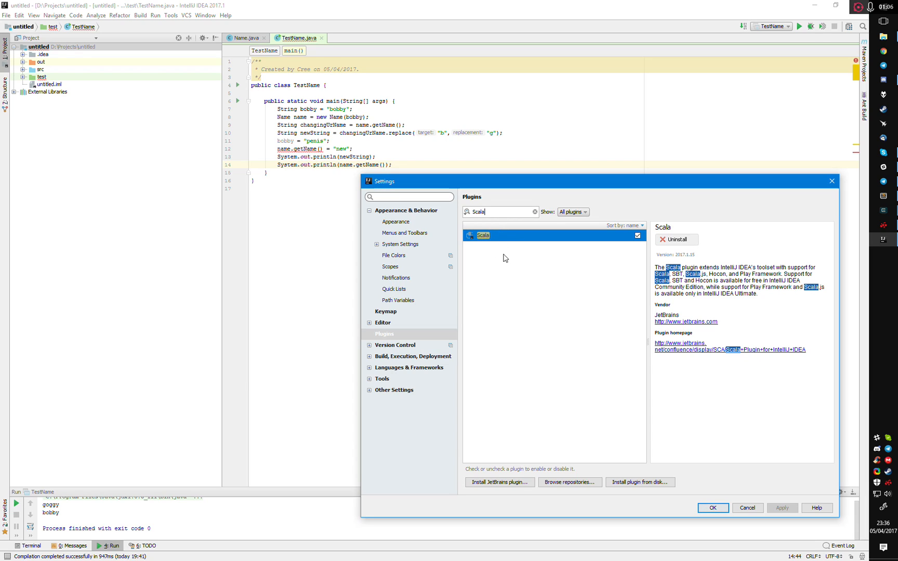
pyautogui.moveTo(555, 333)
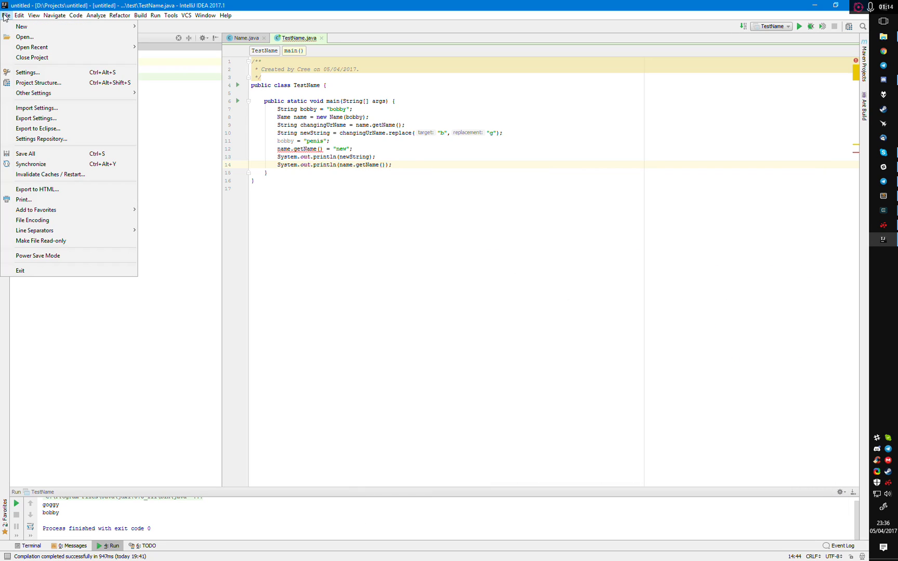
# Step: Start Project from Existing Sources and select the D:\Projects\mockuprouteline folder
pyautogui.click(7, 17)
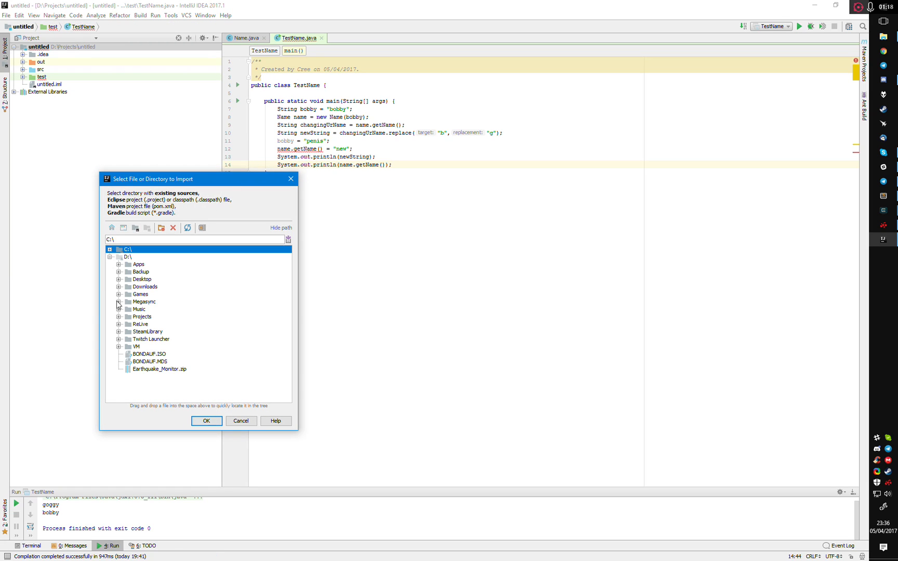
pyautogui.click(119, 316)
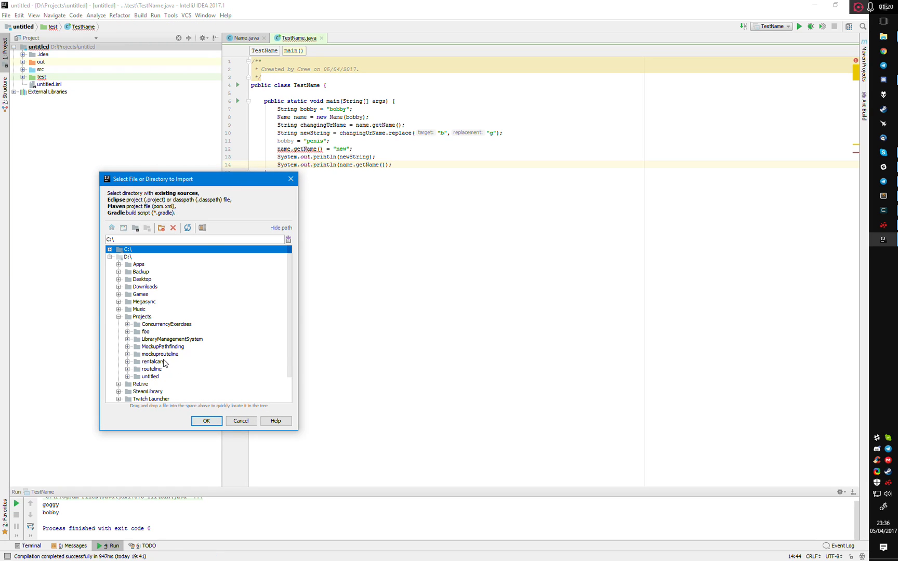
pyautogui.click(207, 421)
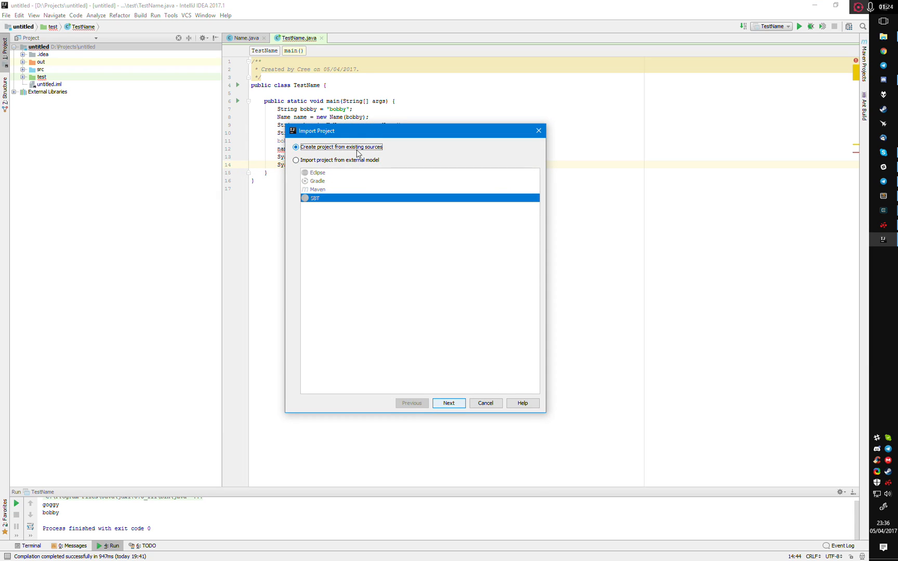
# Step: Import via the SBT external model with SBT sources enabled, including both root modules
pyautogui.click(296, 159)
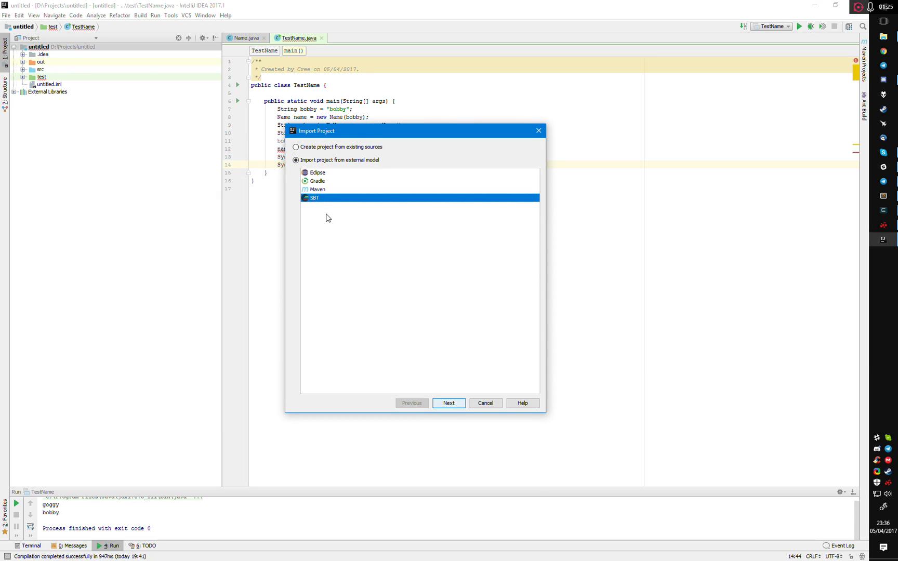
pyautogui.moveTo(479, 449)
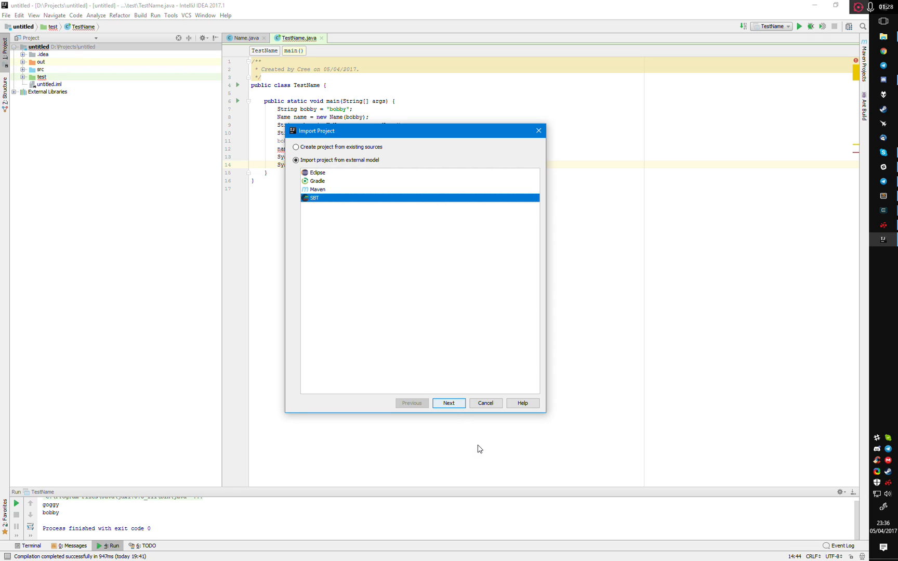
pyautogui.click(448, 403)
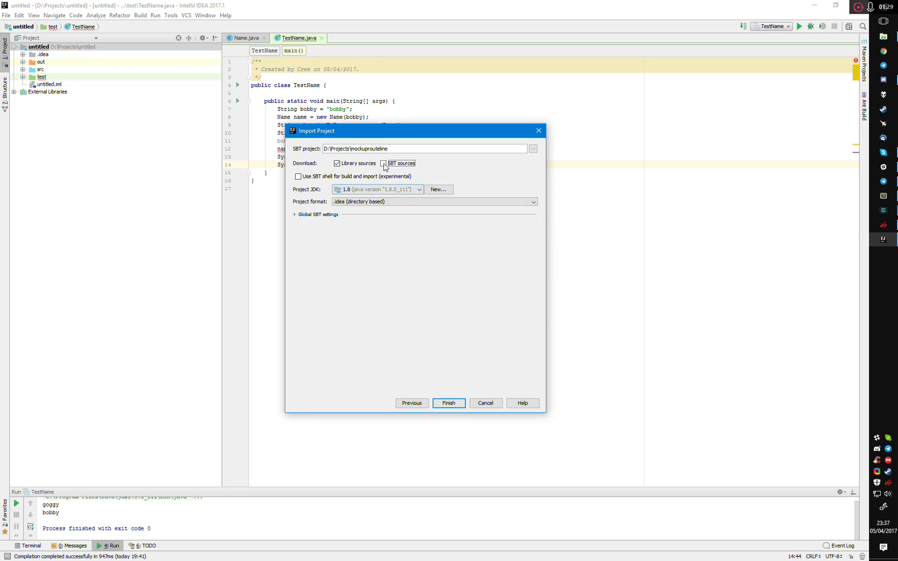
pyautogui.click(385, 163)
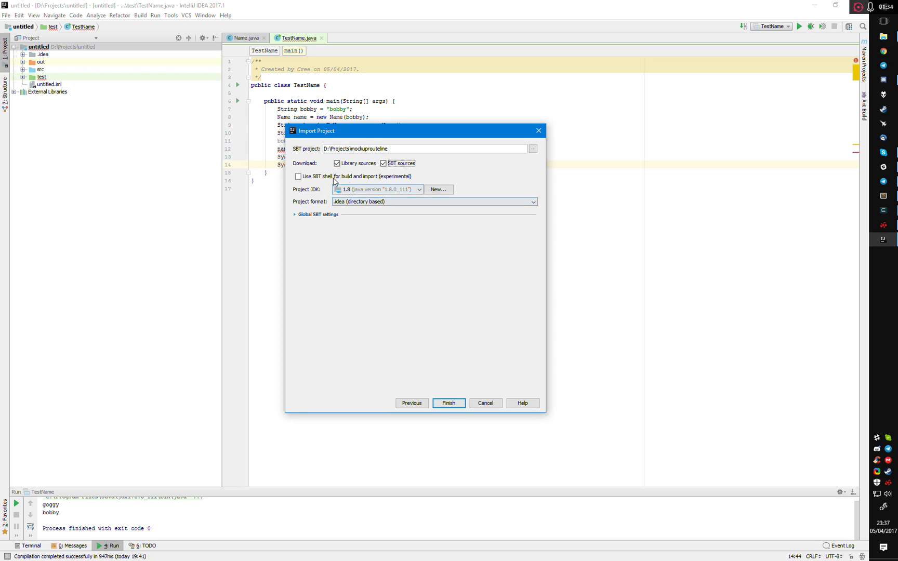
pyautogui.click(316, 214)
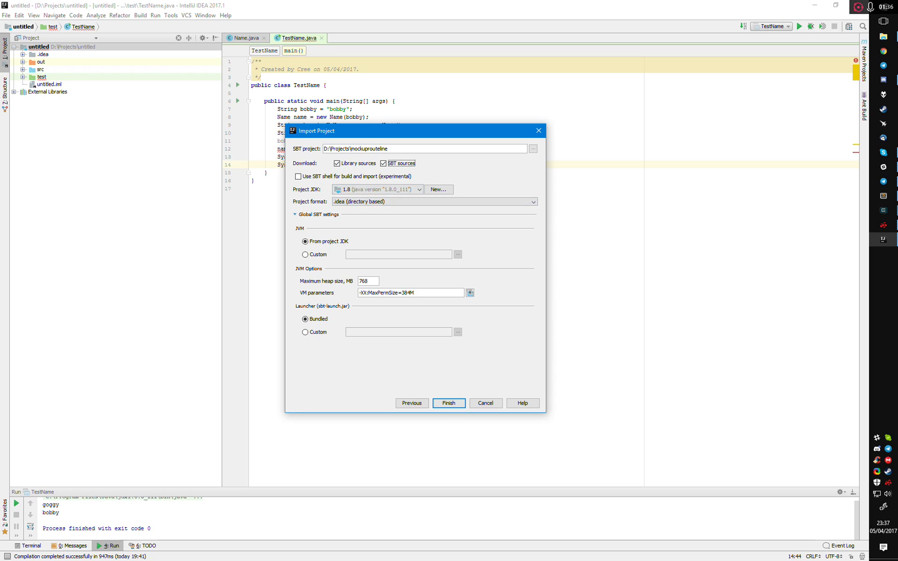
pyautogui.click(295, 214)
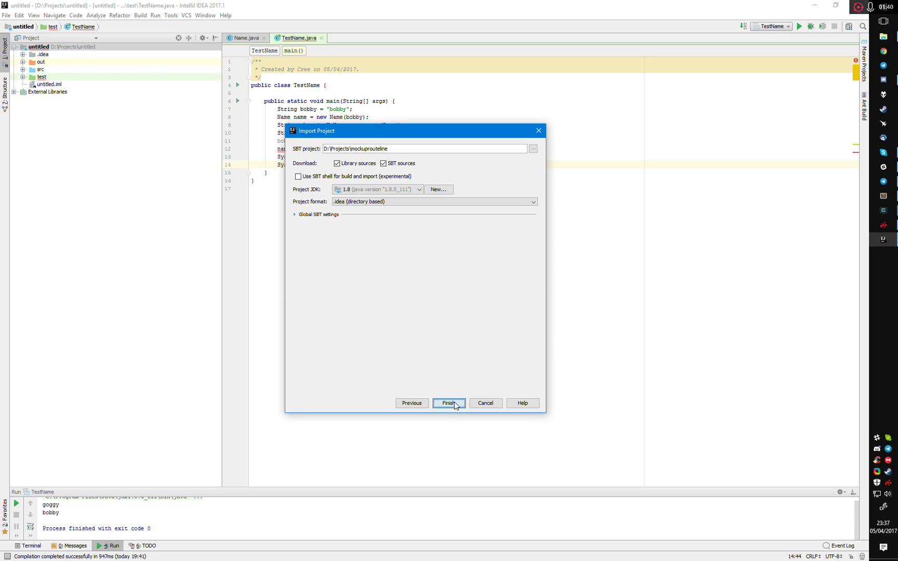
pyautogui.click(449, 403)
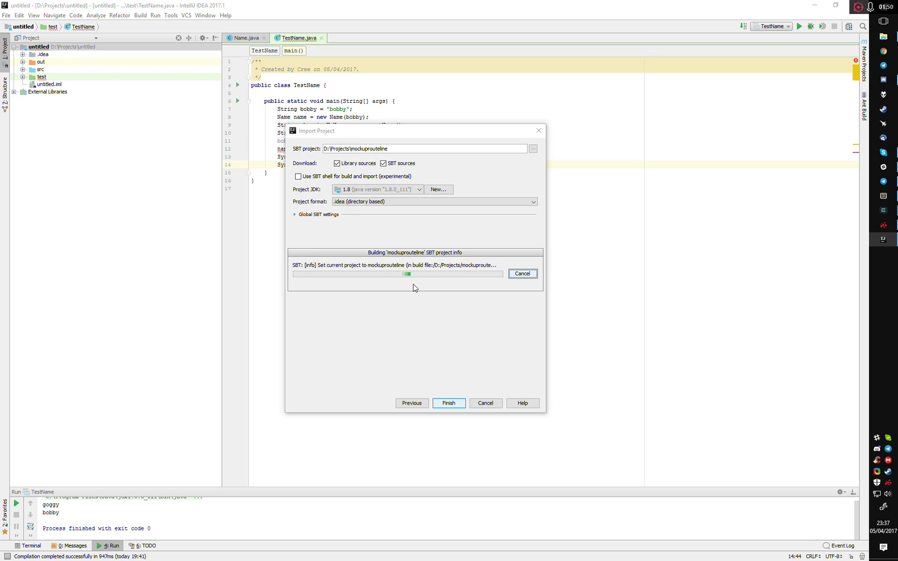
pyautogui.click(448, 403)
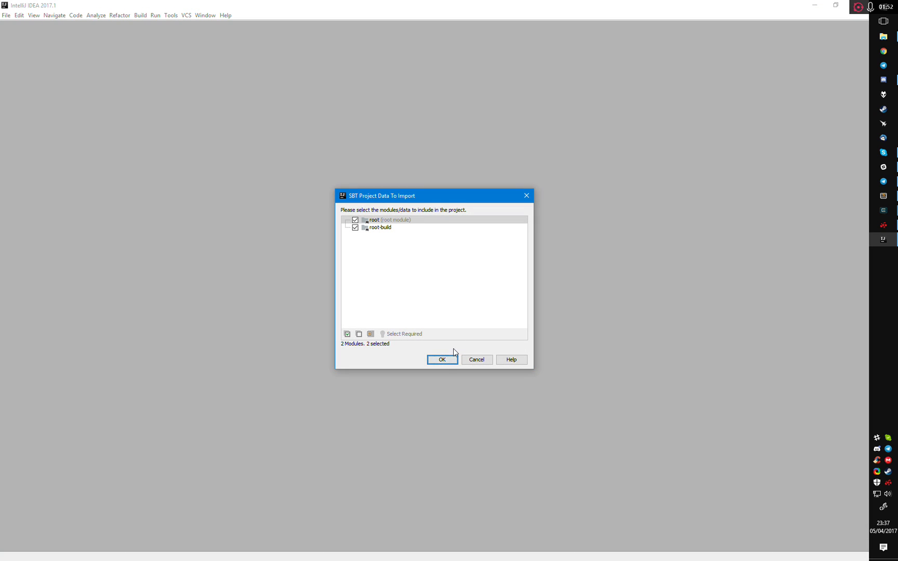
pyautogui.click(442, 360)
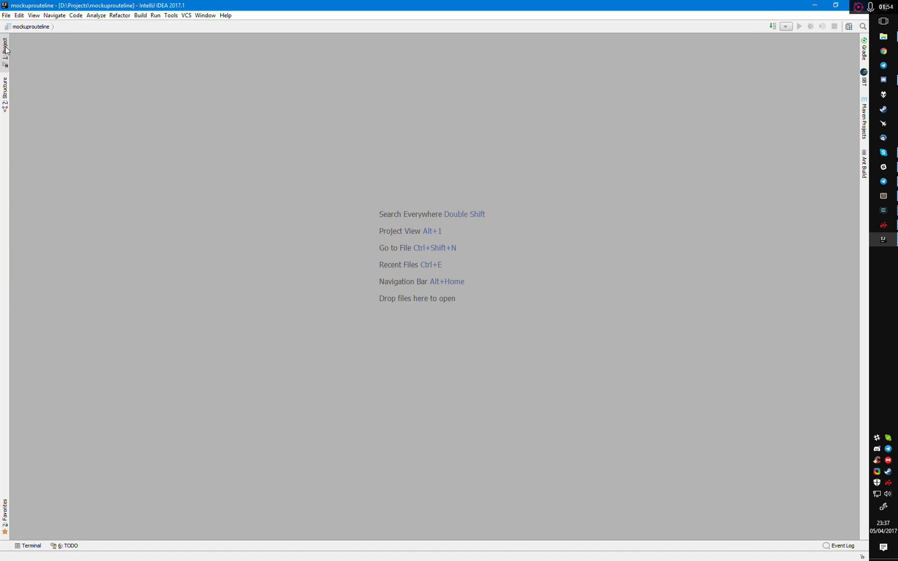
# Step: Switch the side panel to Structure and back to Project, expanding the mockuprouteline root
pyautogui.click(6, 47)
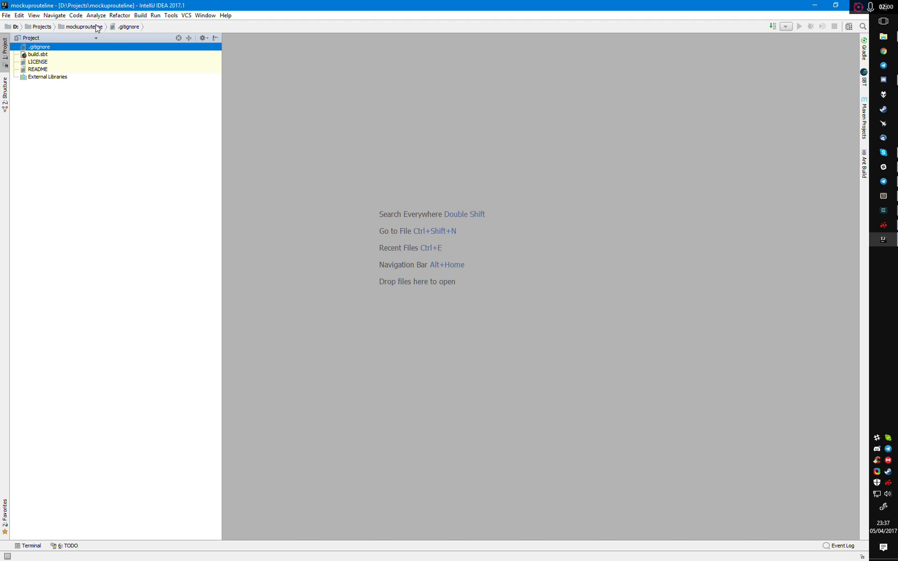
pyautogui.moveTo(84, 32)
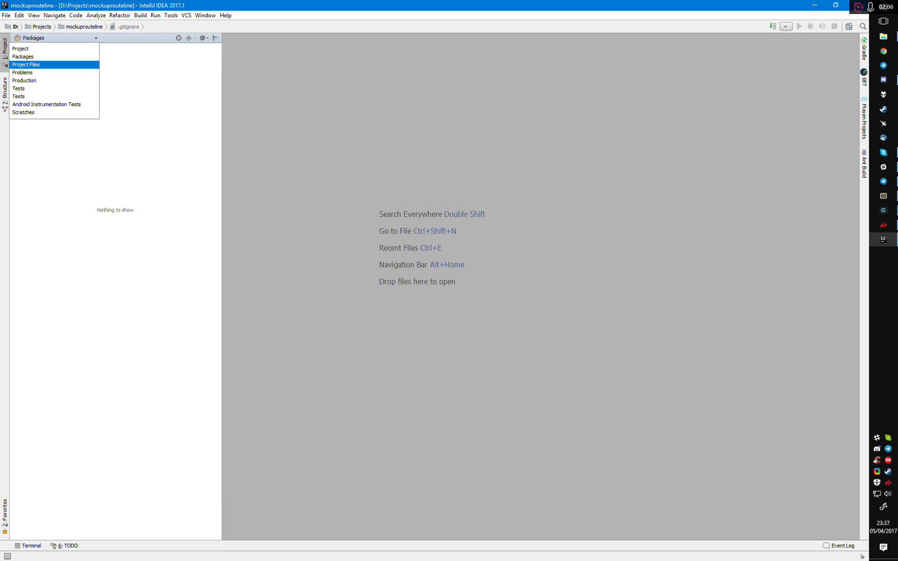
pyautogui.click(35, 64)
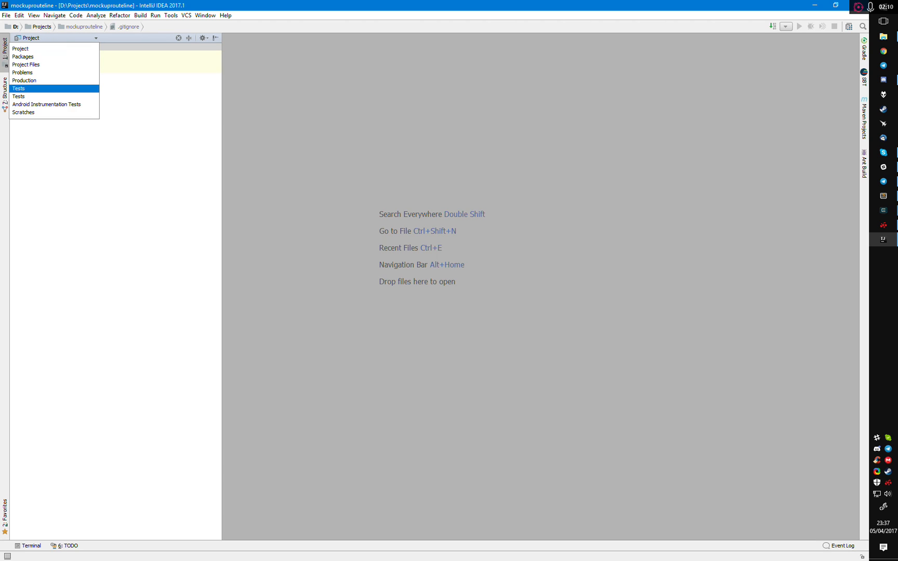
pyautogui.moveTo(22, 48)
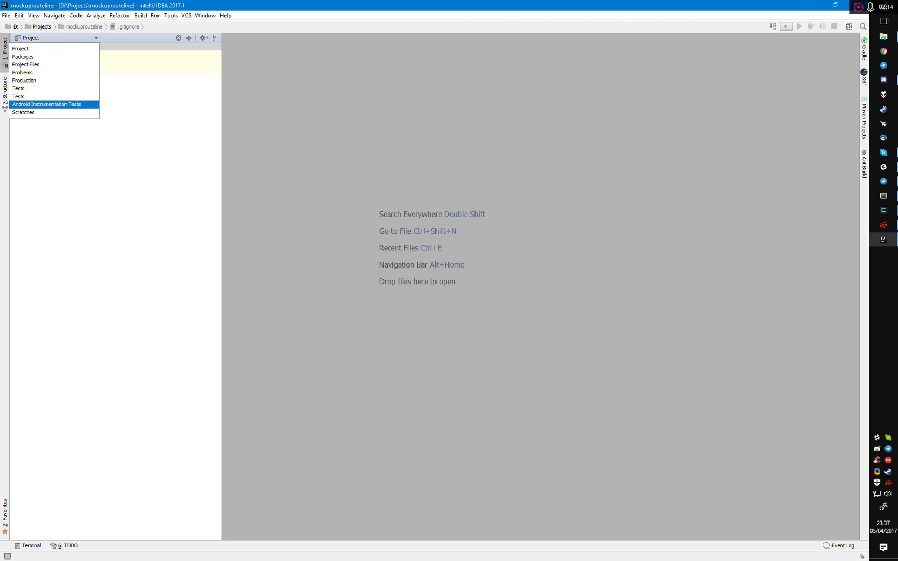
pyautogui.click(17, 96)
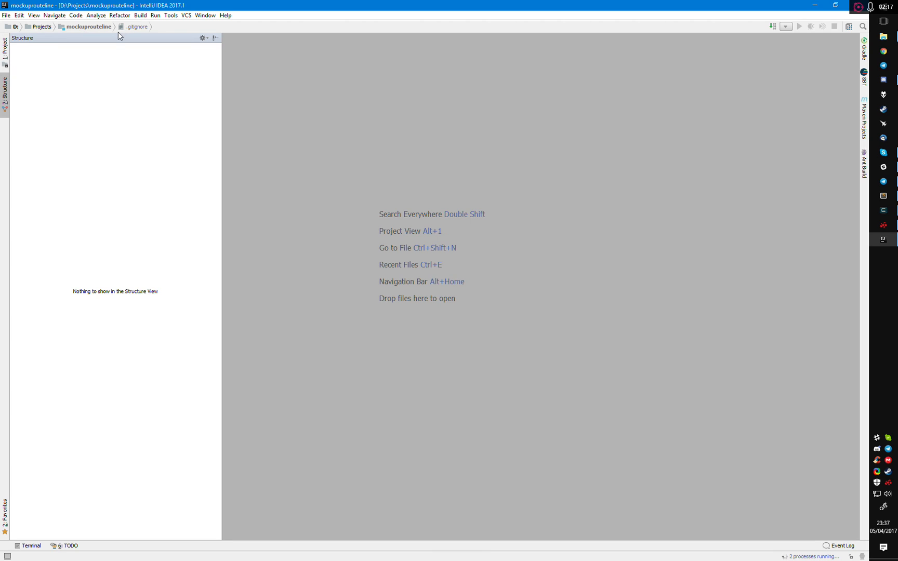
pyautogui.click(6, 47)
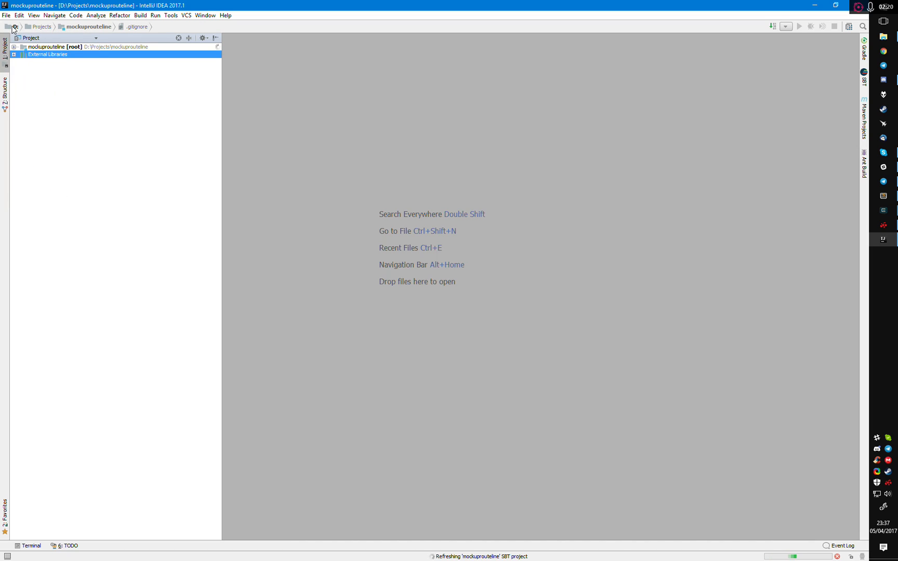
pyautogui.click(18, 46)
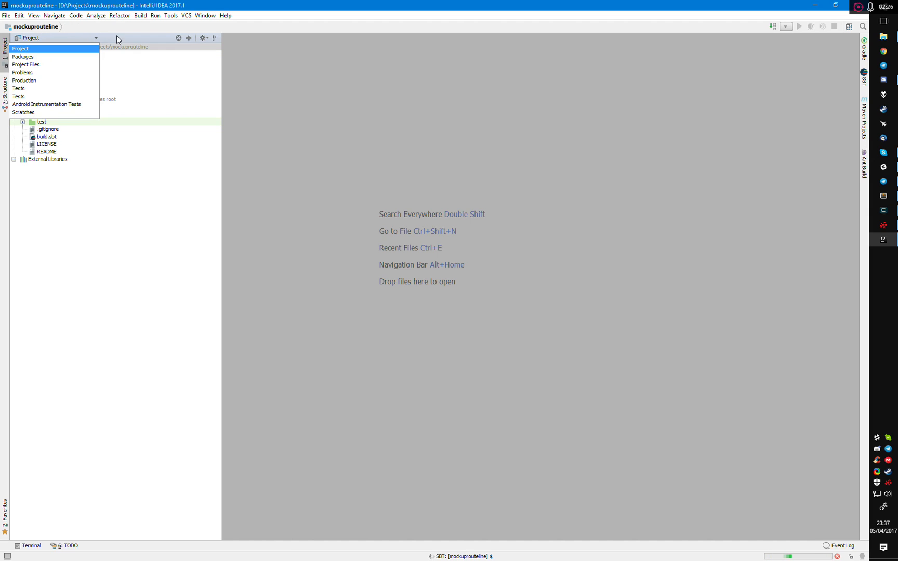
# Step: Expand the project [root-build] folder in the tree and bring up the Run menu
pyautogui.click(23, 48)
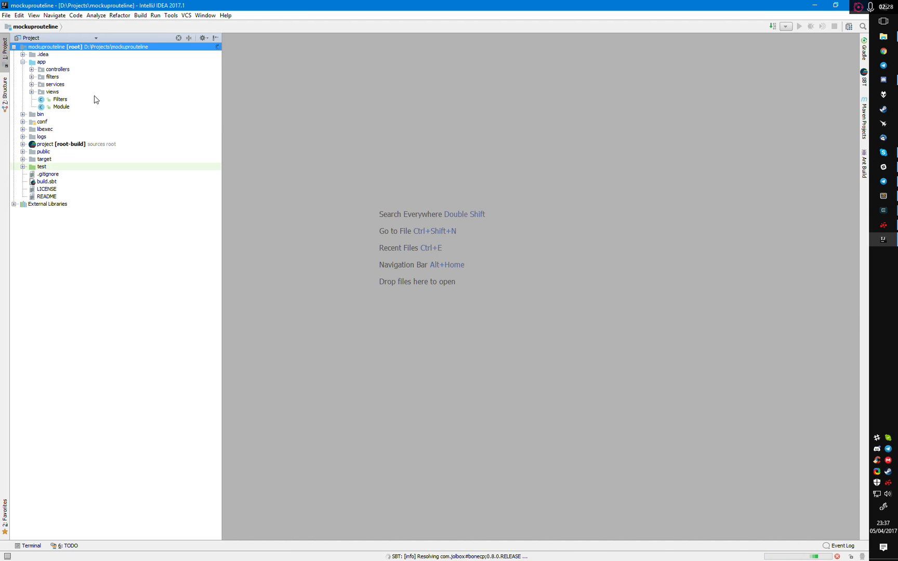
pyautogui.click(21, 144)
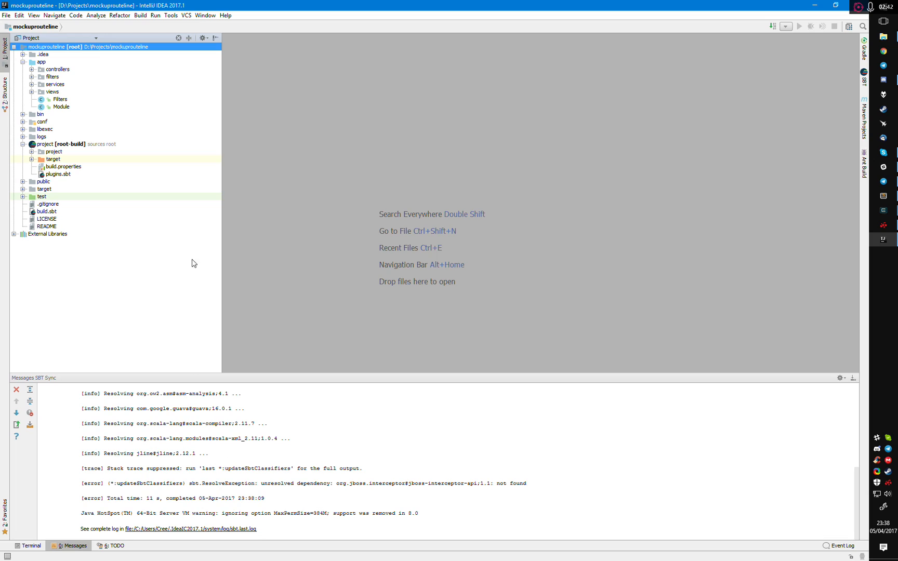
pyautogui.click(155, 15)
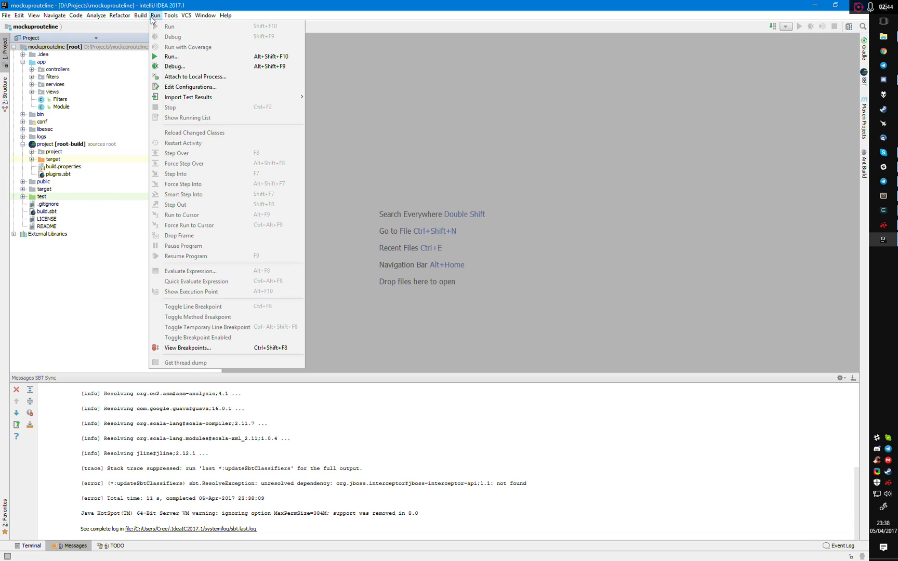
pyautogui.click(206, 493)
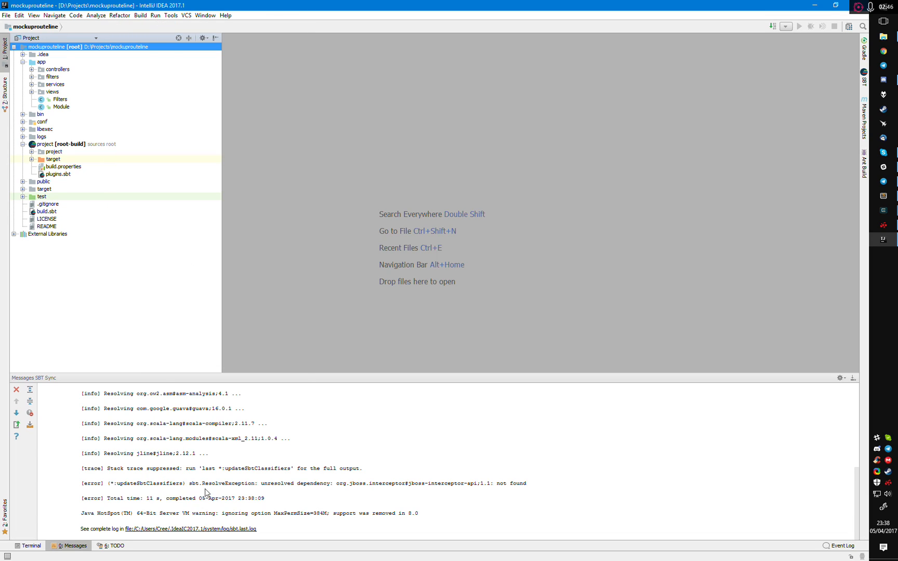
pyautogui.click(153, 15)
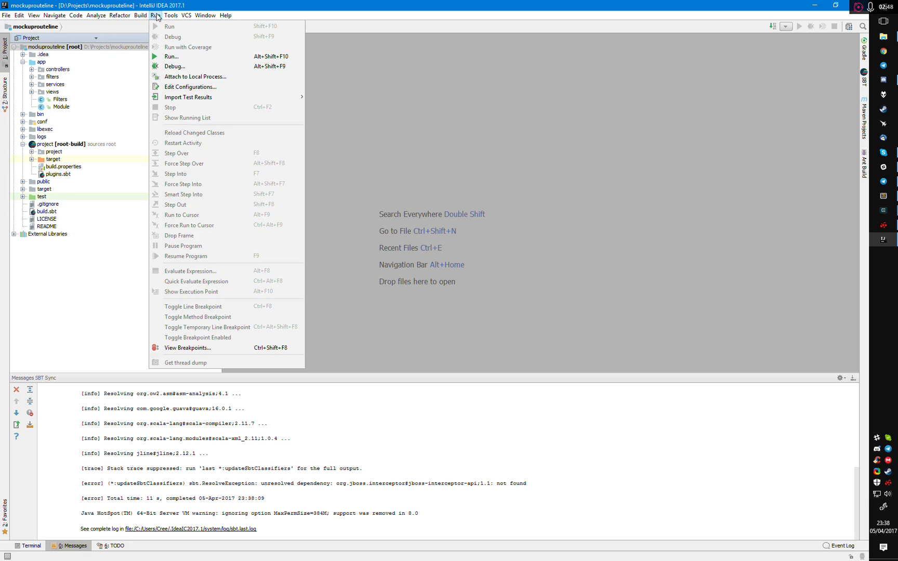
# Step: Add an SBT Task configuration named 'Run Play' with task 'run' and save it
pyautogui.click(190, 87)
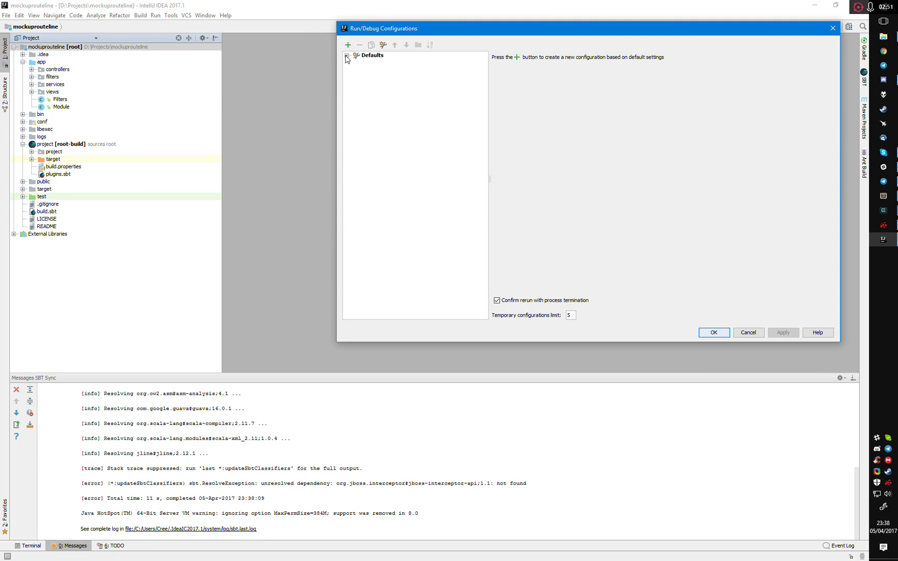
pyautogui.click(352, 44)
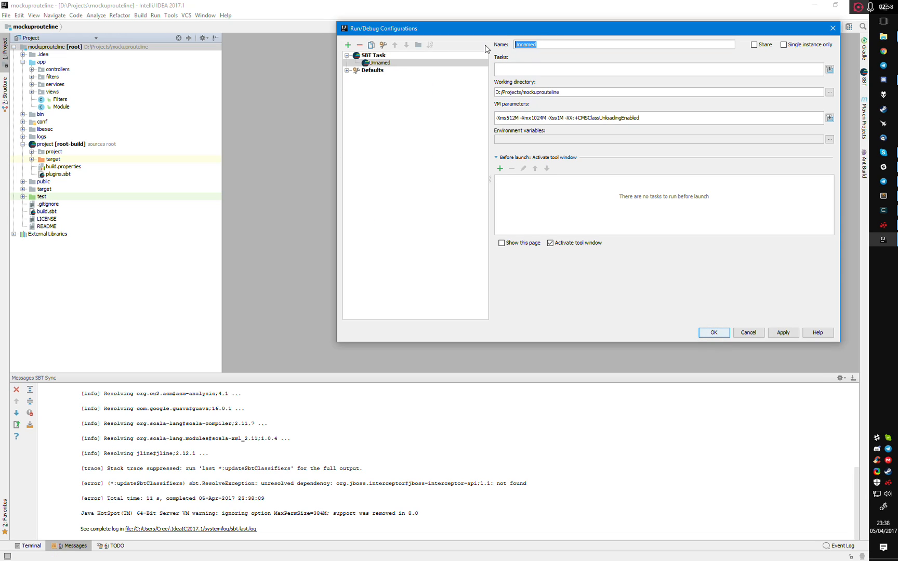
pyautogui.write('Run Play')
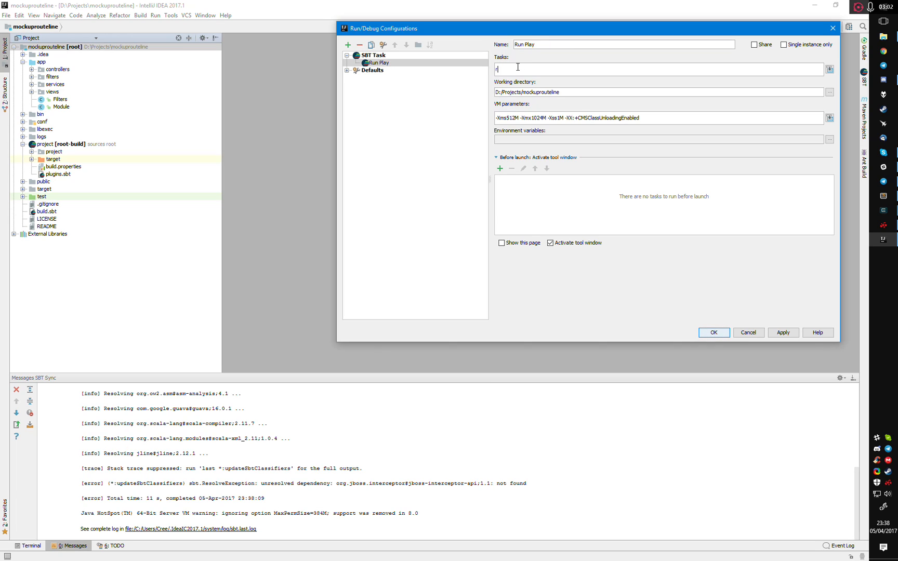
pyautogui.write('un')
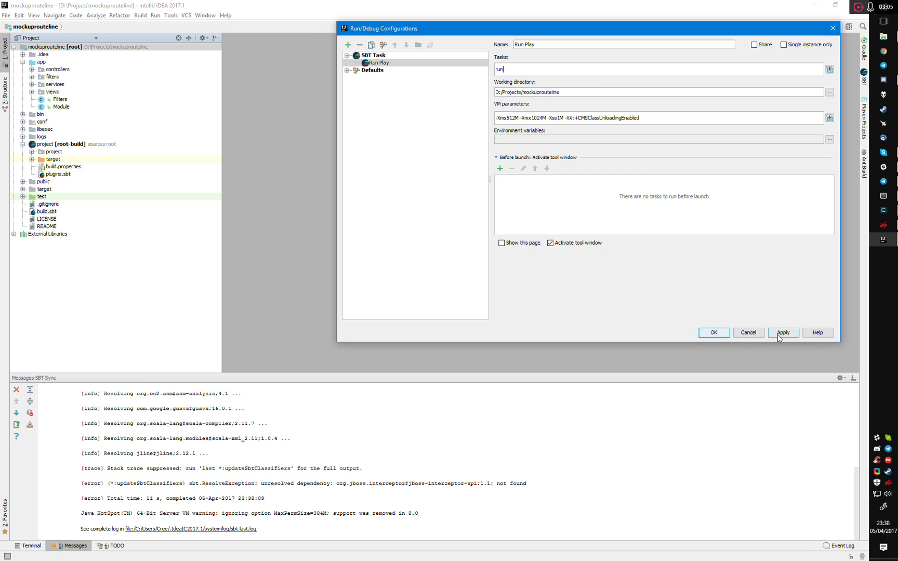
pyautogui.click(713, 333)
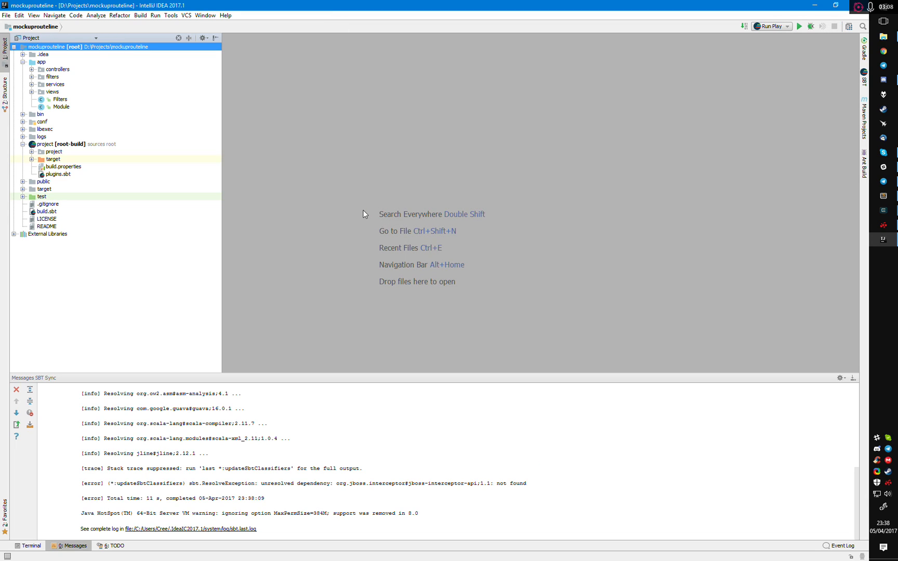
# Step: Pick Run Play from the configuration dropdown and run it to start the server on port 9000
pyautogui.click(788, 26)
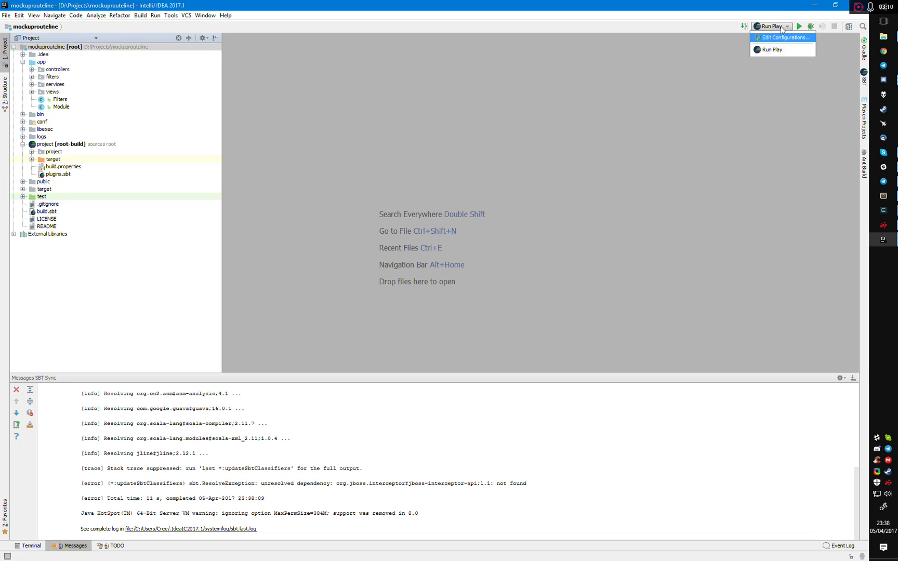
pyautogui.click(772, 51)
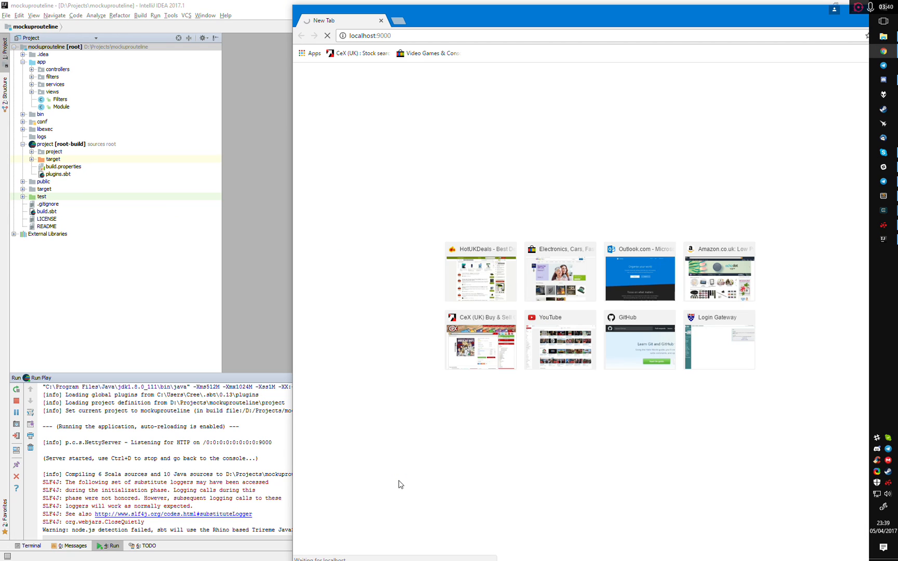
# Step: Load localhost:9000 in Chrome to show the Welcome to Play page
pyautogui.click(376, 35)
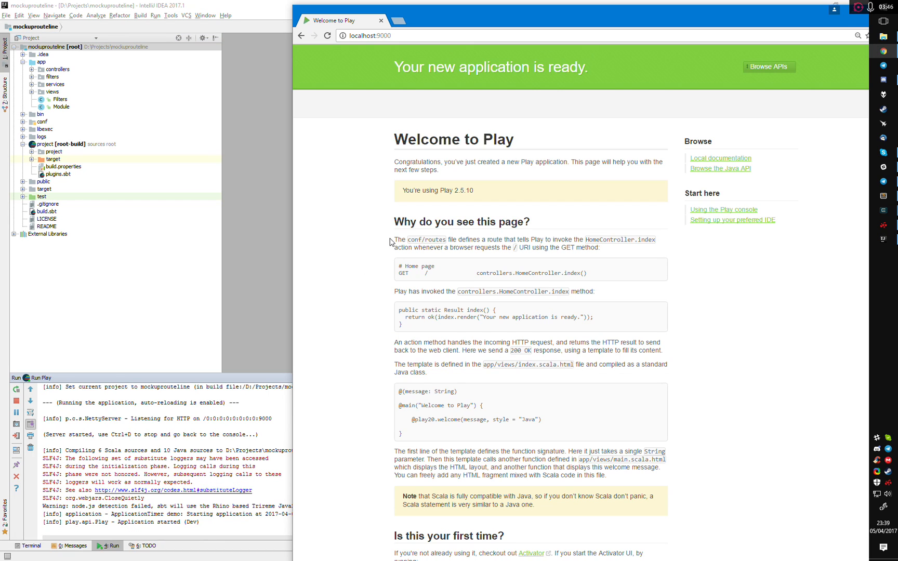
pyautogui.moveTo(268, 185)
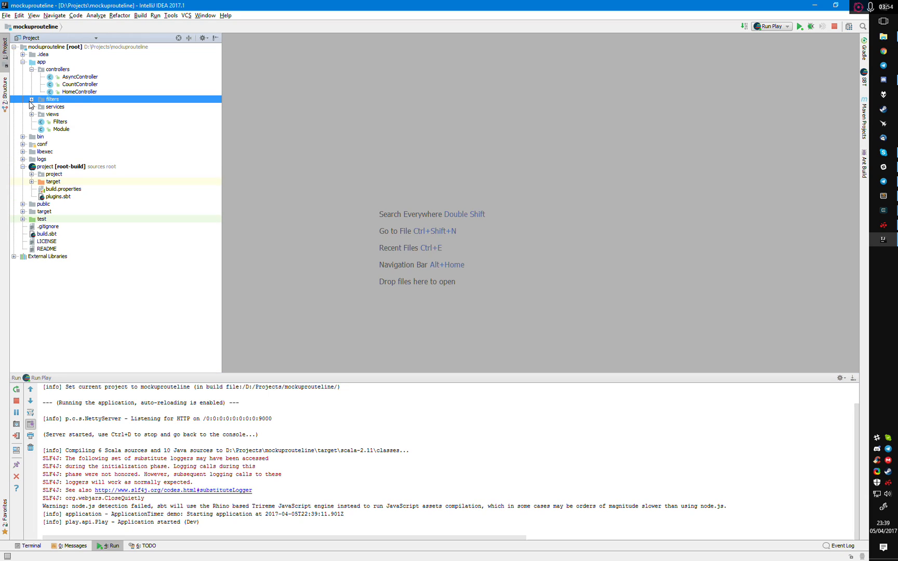
# Step: Expand the filters folder under app in the project tree
pyautogui.click(33, 99)
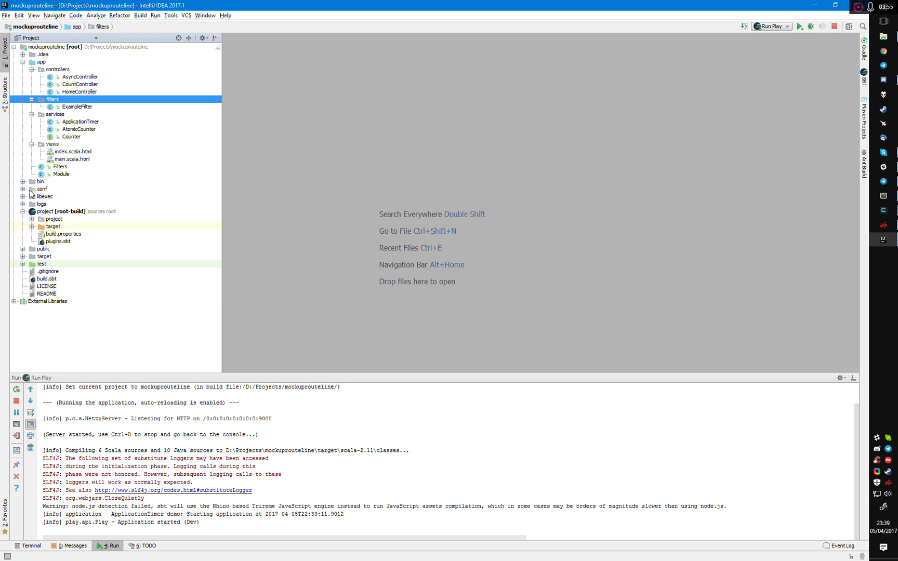
pyautogui.moveTo(91, 157)
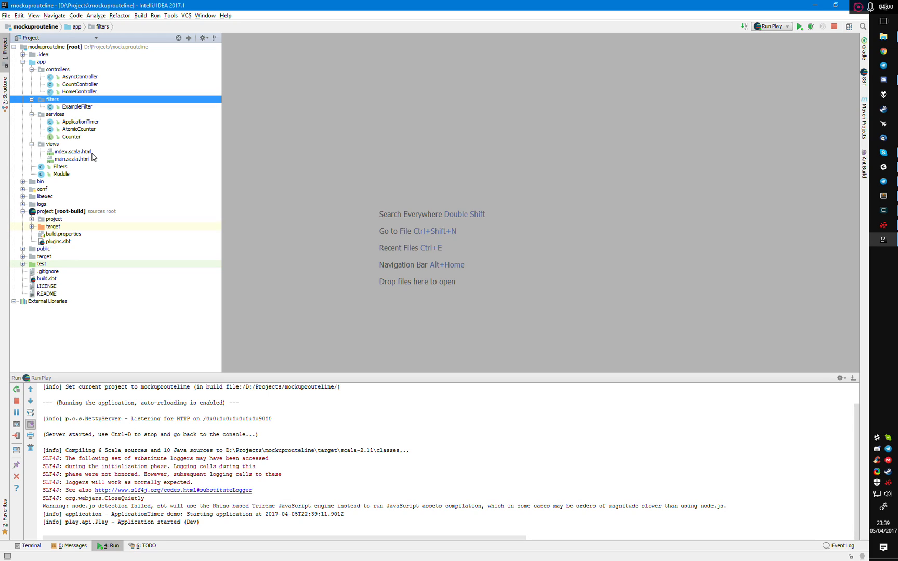
pyautogui.moveTo(105, 32)
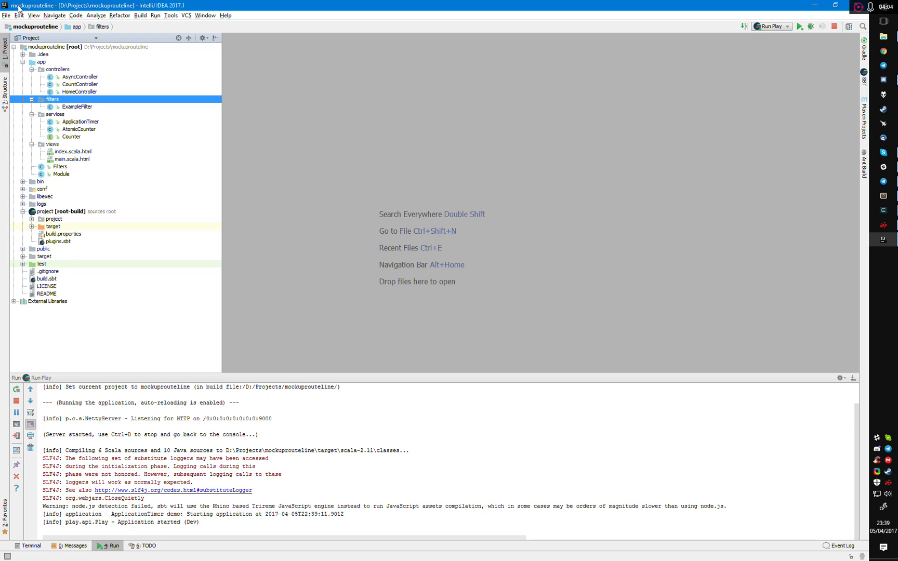
pyautogui.moveTo(181, 165)
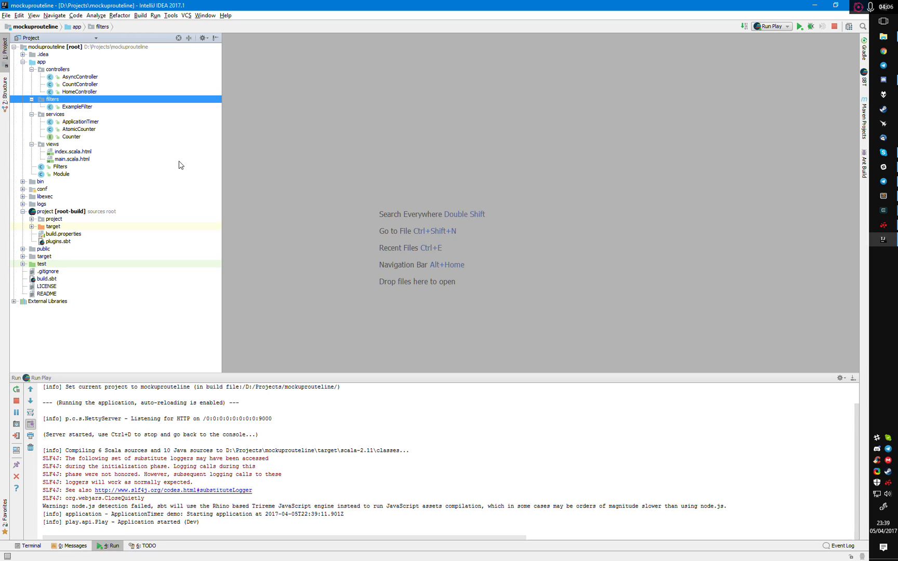
pyautogui.moveTo(356, 170)
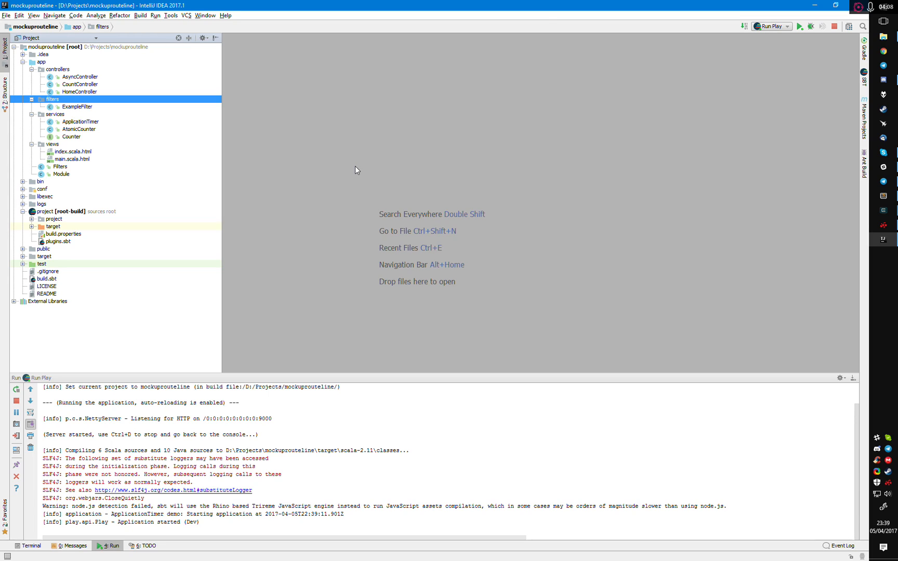